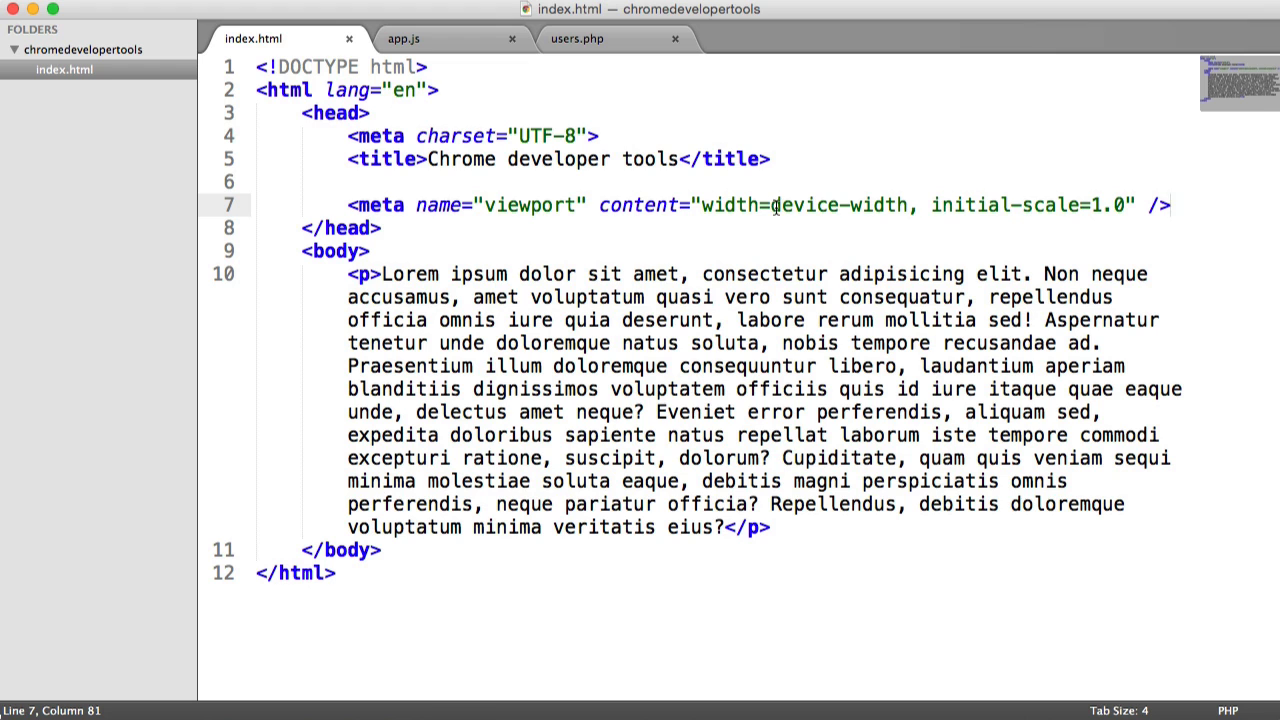
# Step: Drag the browser window out so the lorem-ipsum page fills the screen
pyautogui.moveTo(347, 274); pyautogui.dragTo(770, 528)
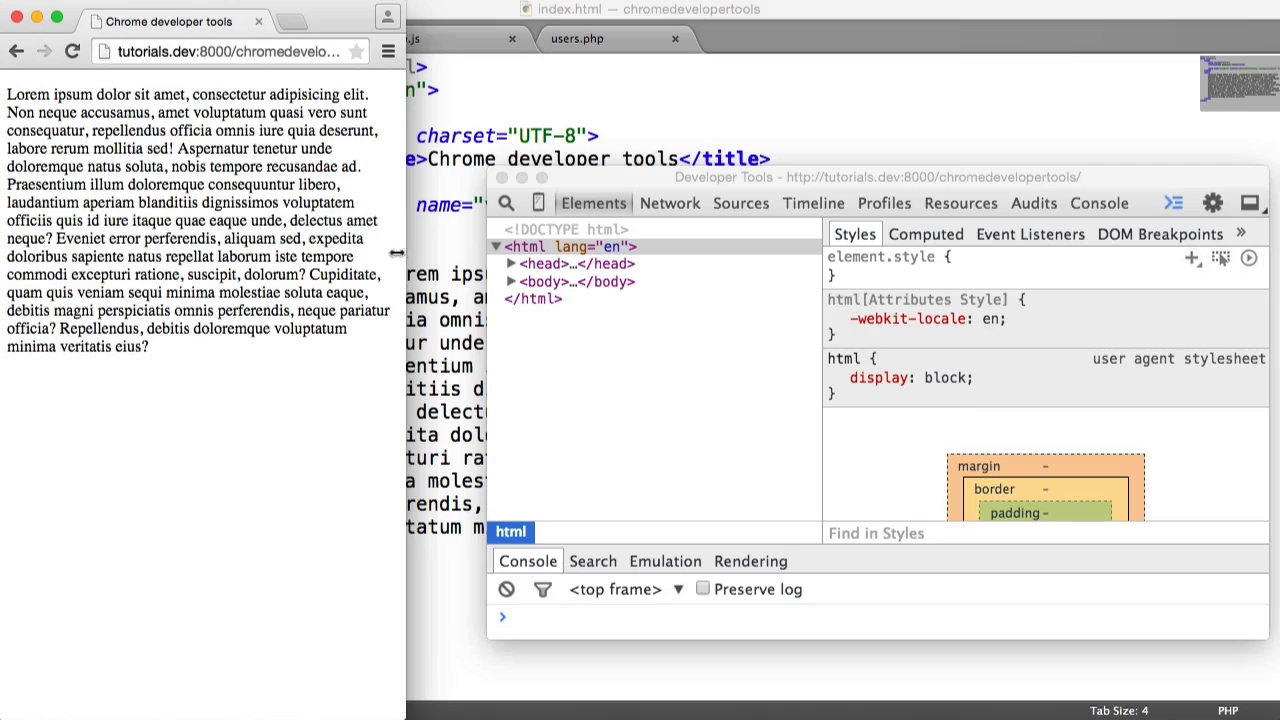
pyautogui.moveTo(545, 281)
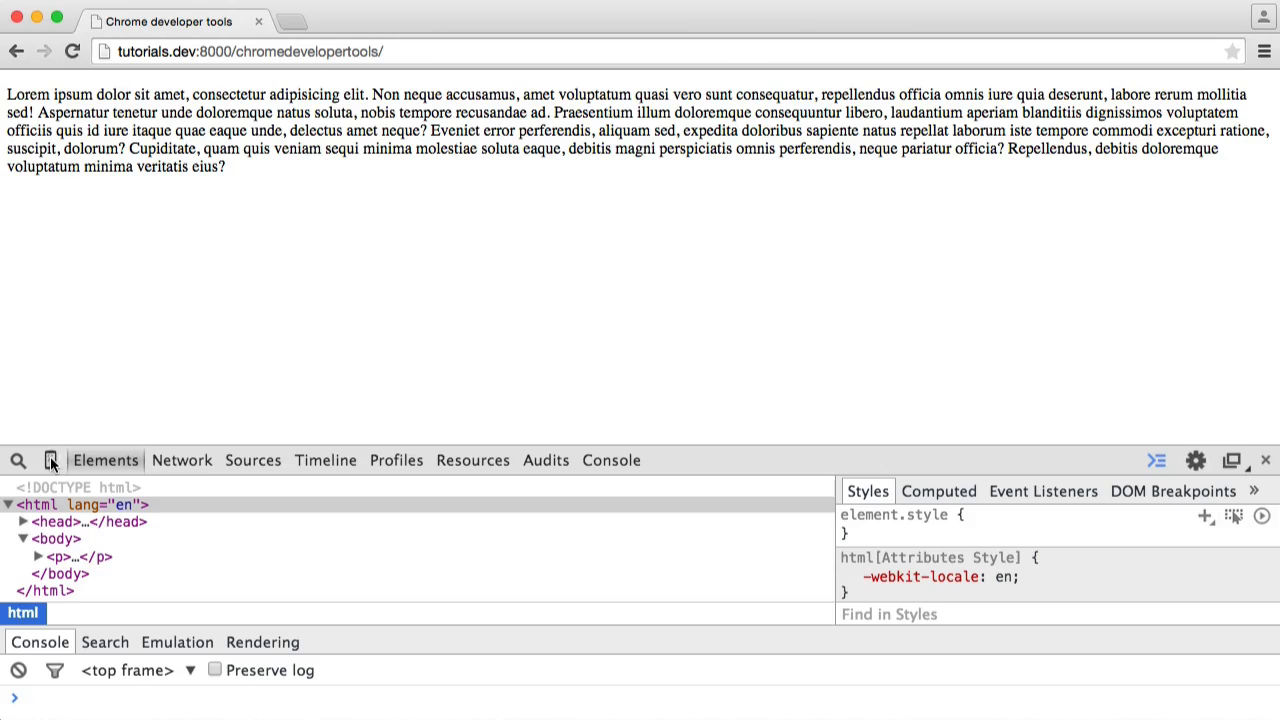
# Step: Turn on device mode so the page renders as an Apple iPhone 6 (375 × 667)
pyautogui.click(51, 460)
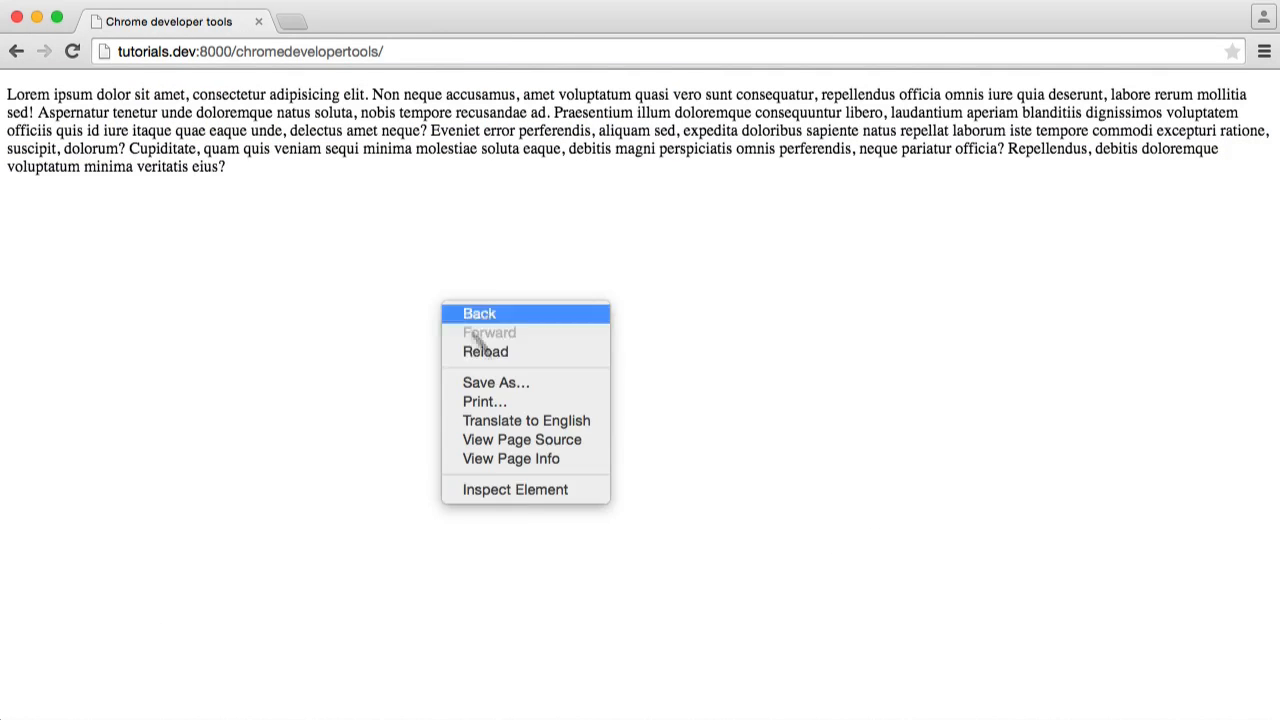
pyautogui.click(514, 489)
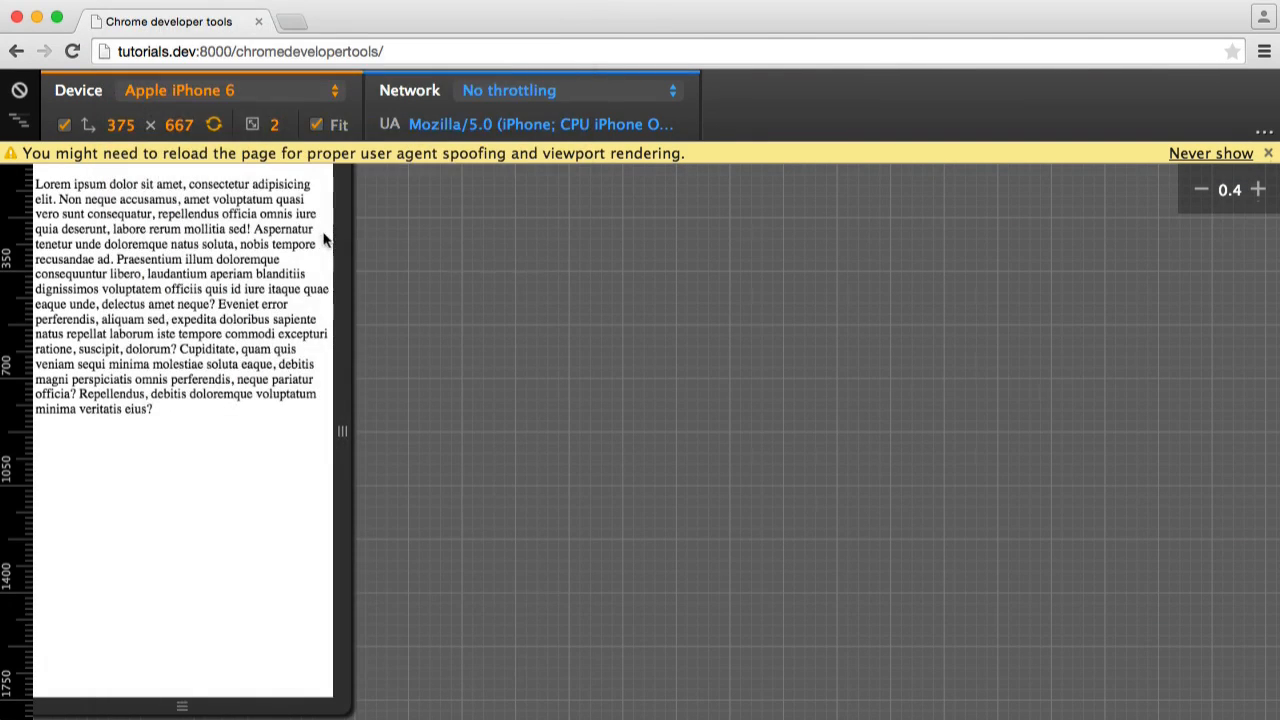
# Step: Choose Google Nexus 5 (360 × 640) from the Device list
pyautogui.click(179, 90)
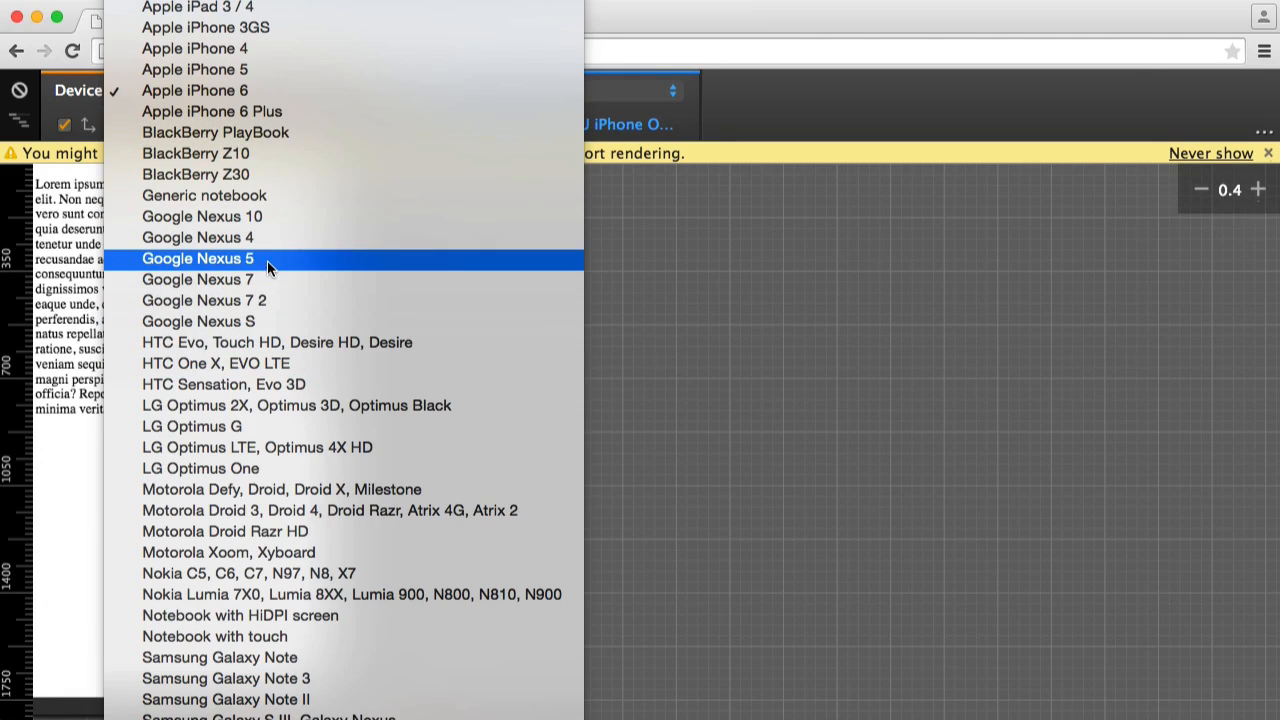
pyautogui.click(198, 258)
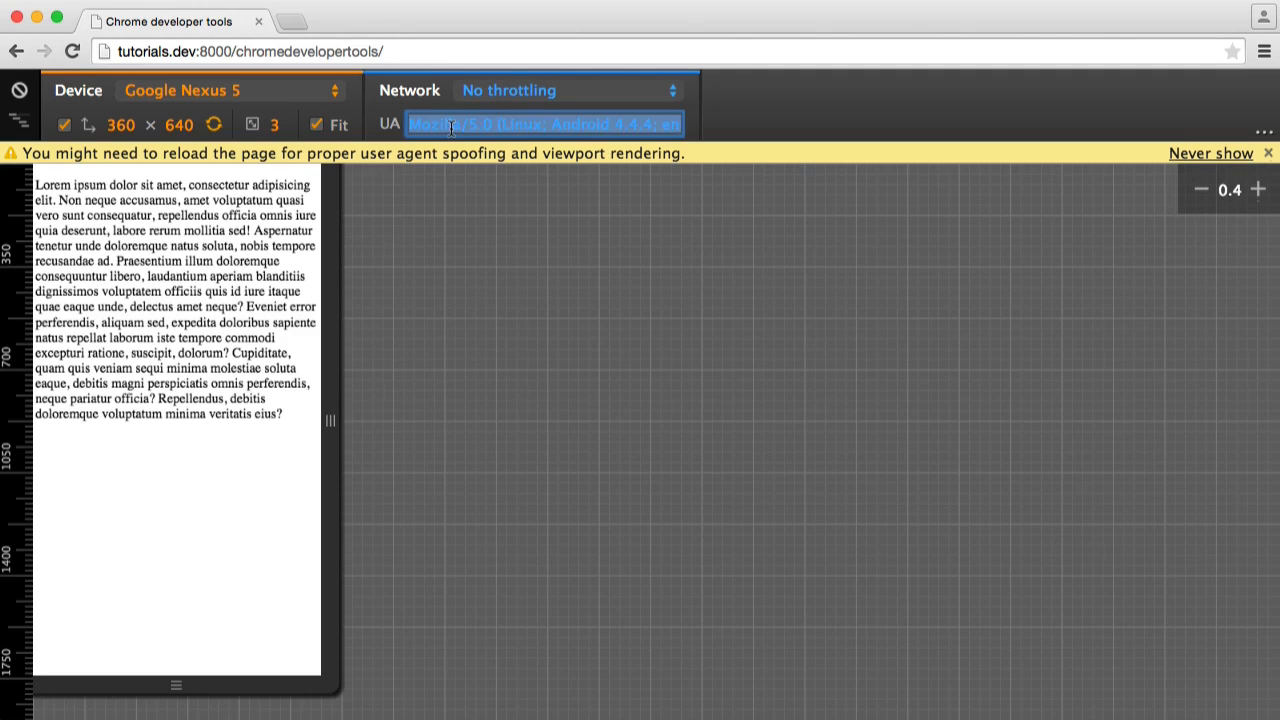
# Step: Open the Nexus 5 user agent string (Mozilla/5.0, Android 4.4.4) for inspection
pyautogui.click(452, 213)
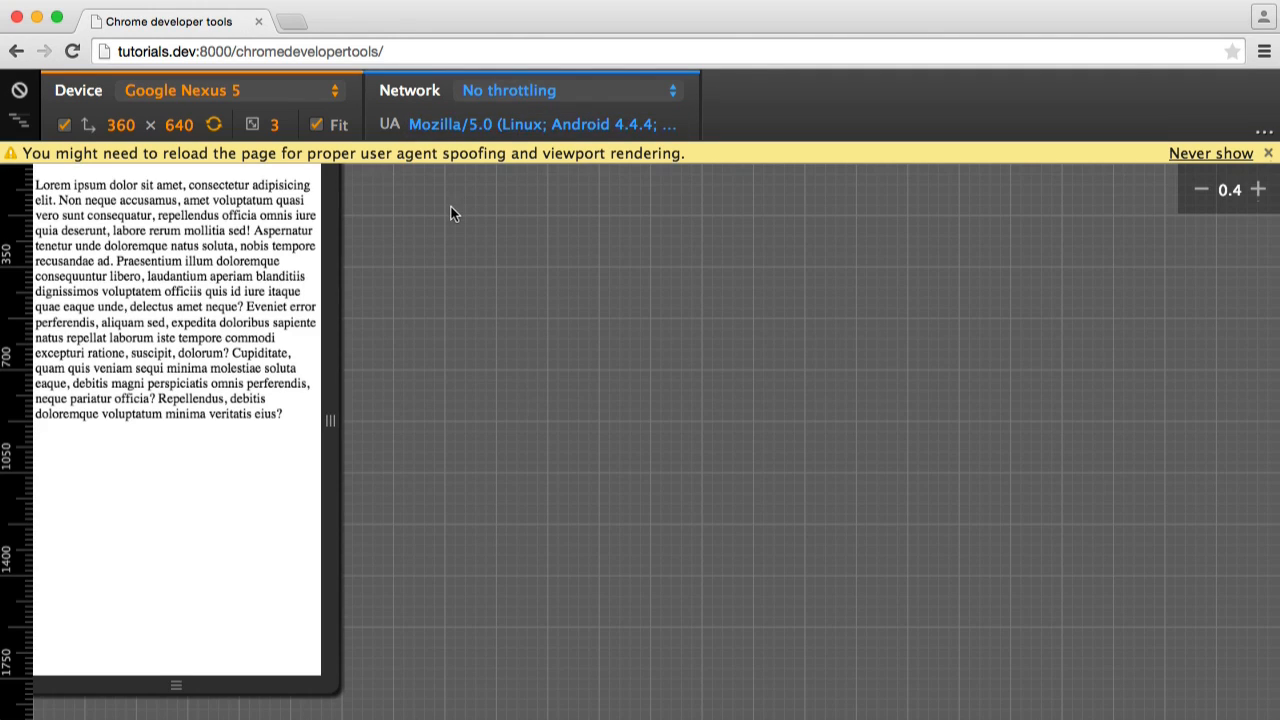
pyautogui.moveTo(458, 214)
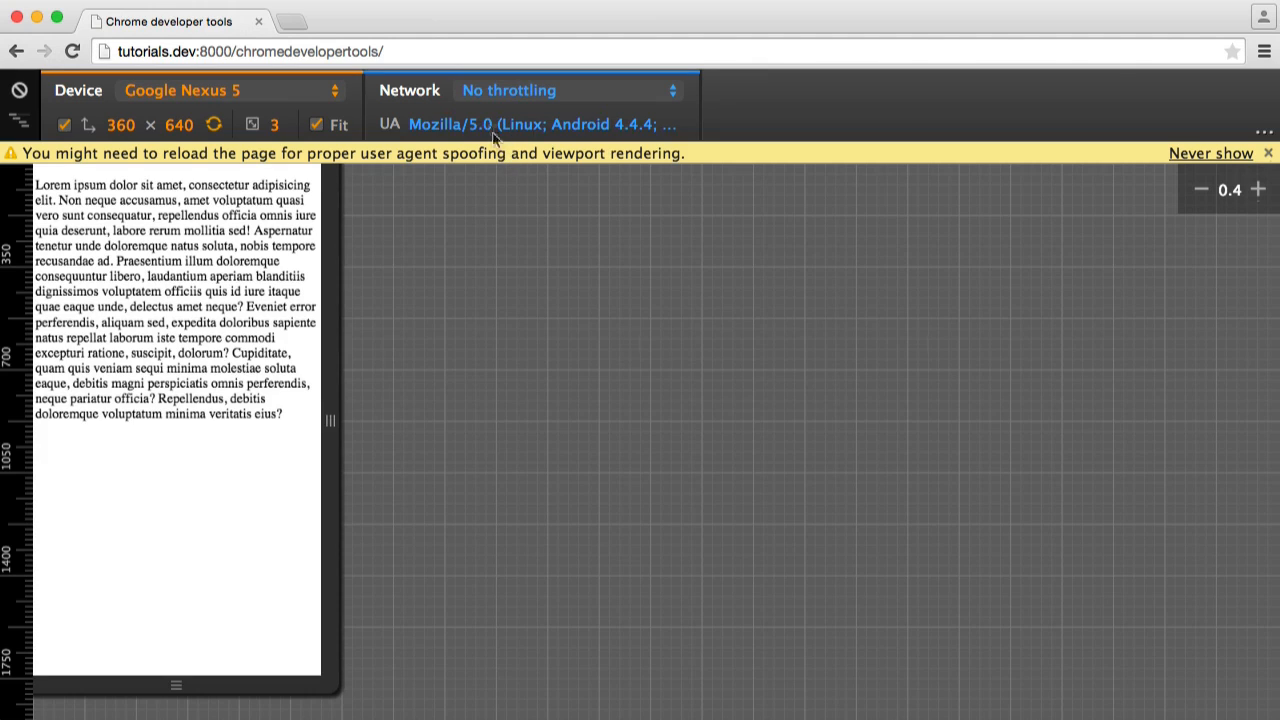
pyautogui.click(540, 124)
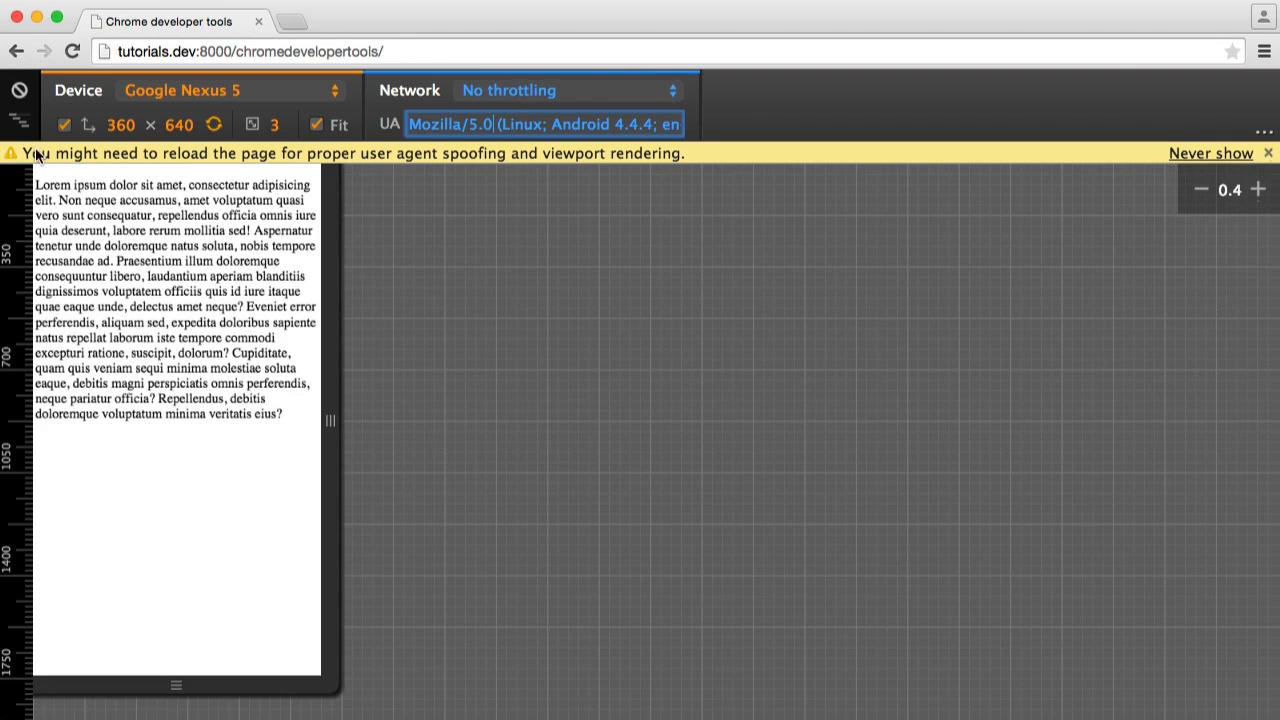
pyautogui.moveTo(378, 160)
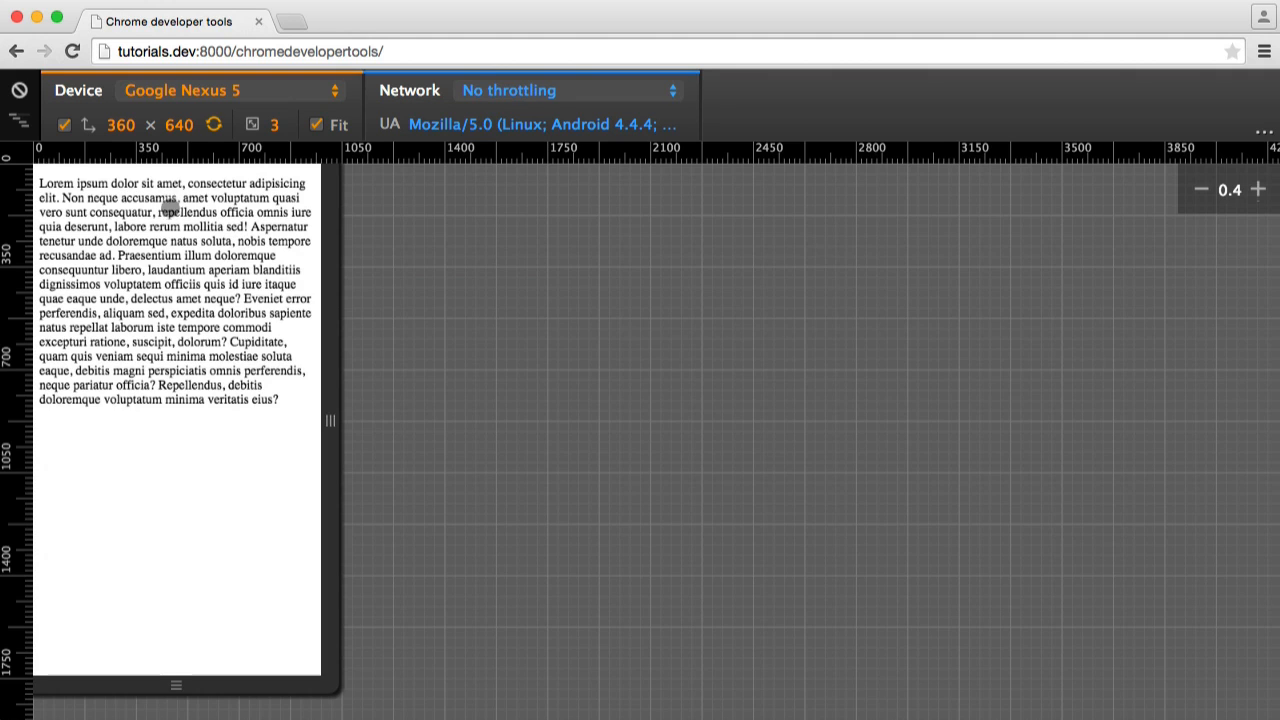
# Step: Browse the network throttling presets, keep No throttling, and return preview scale to 1.0
pyautogui.click(1259, 190)
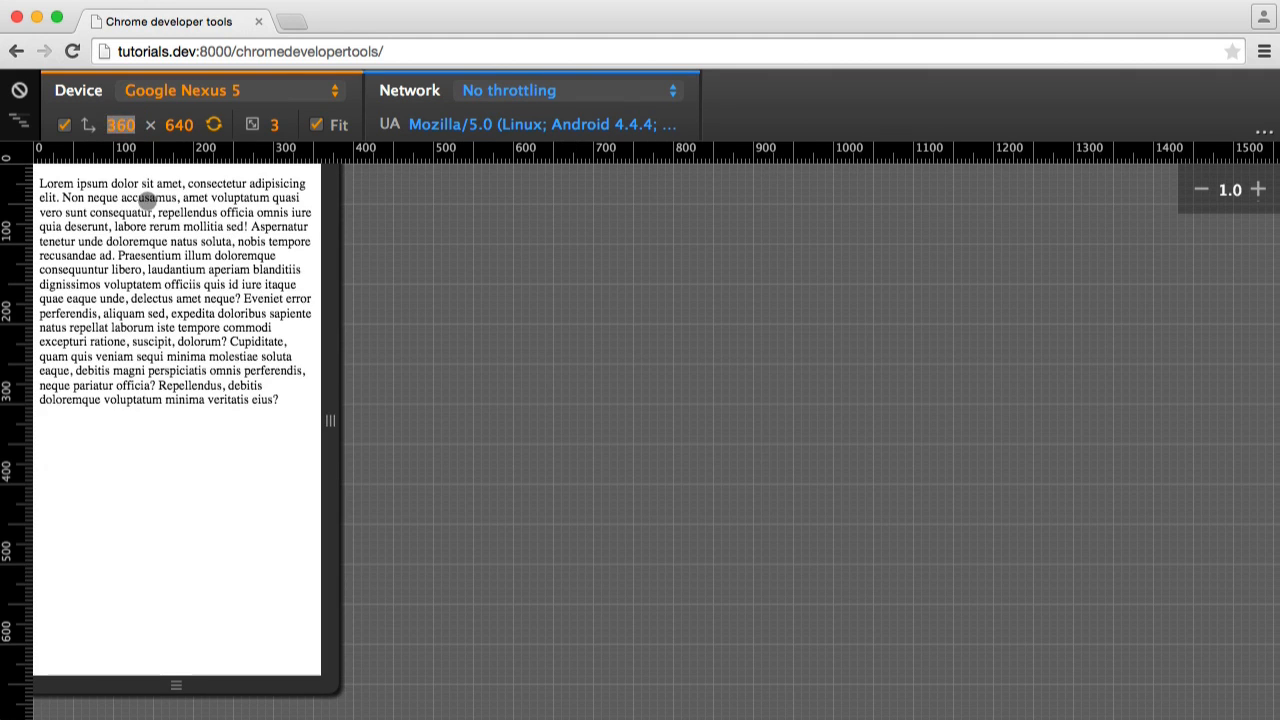
pyautogui.click(565, 90)
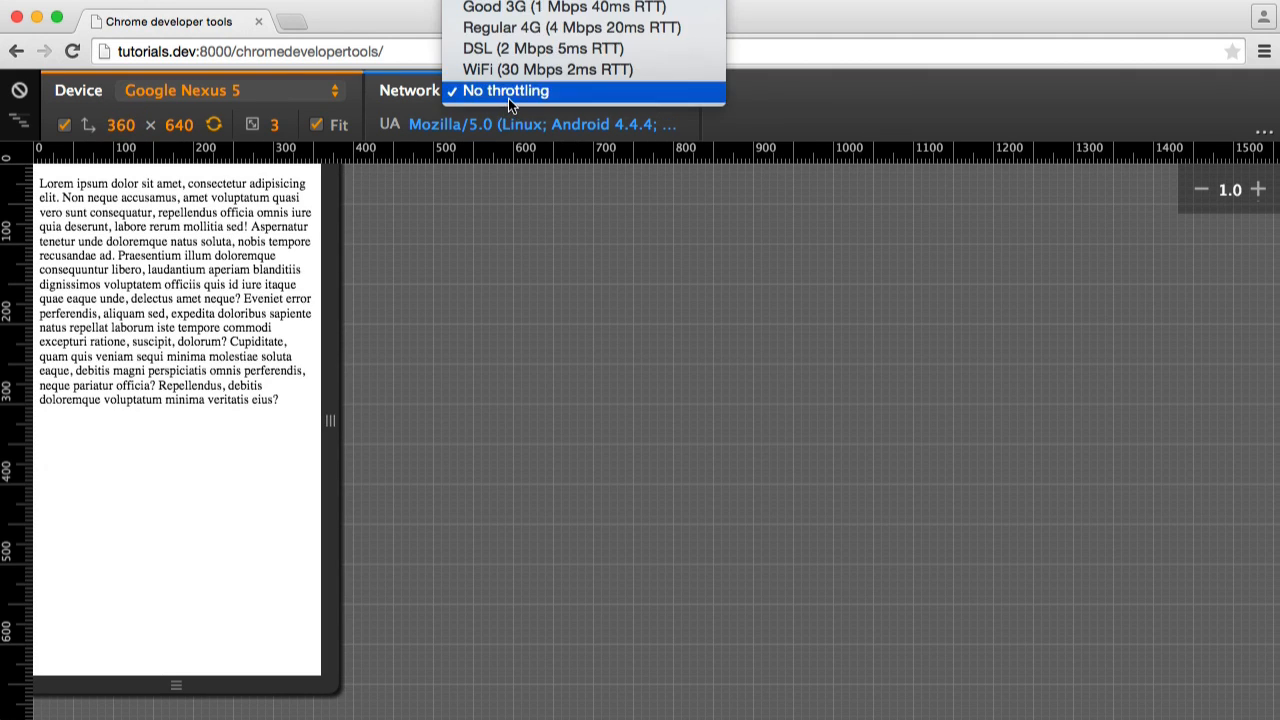
pyautogui.moveTo(547, 69)
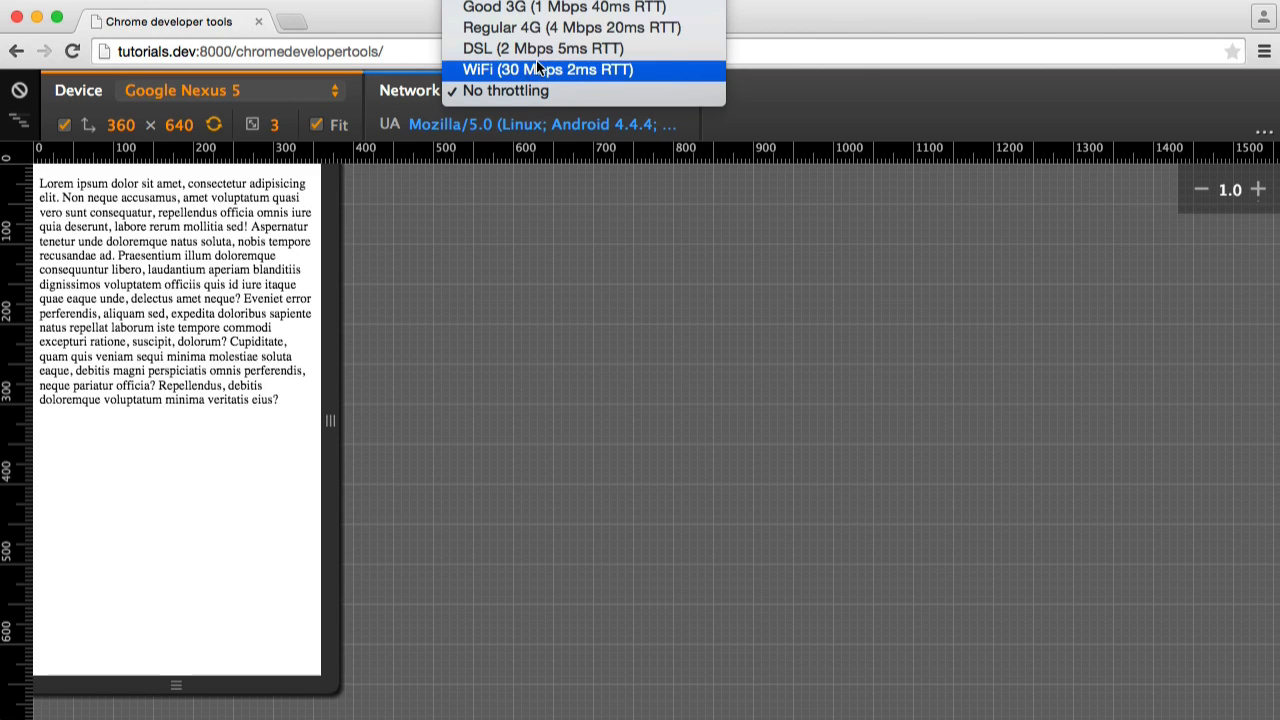
pyautogui.click(505, 91)
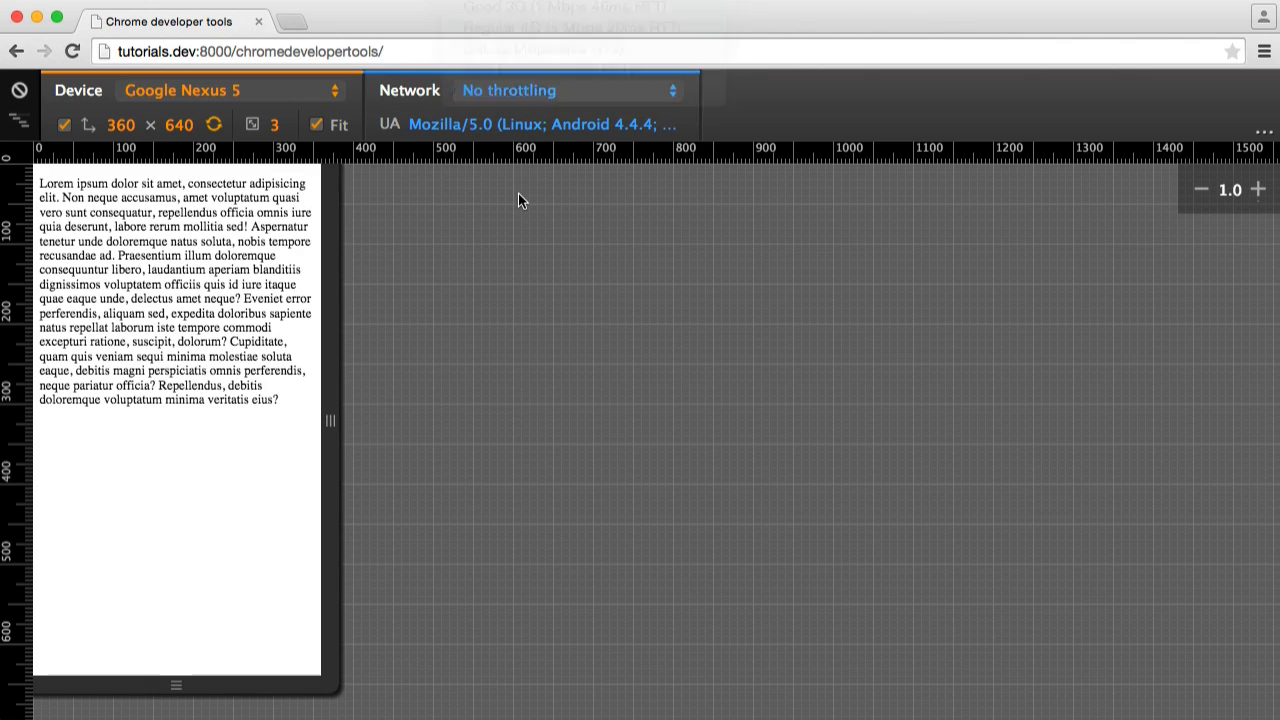
pyautogui.moveTo(773, 231)
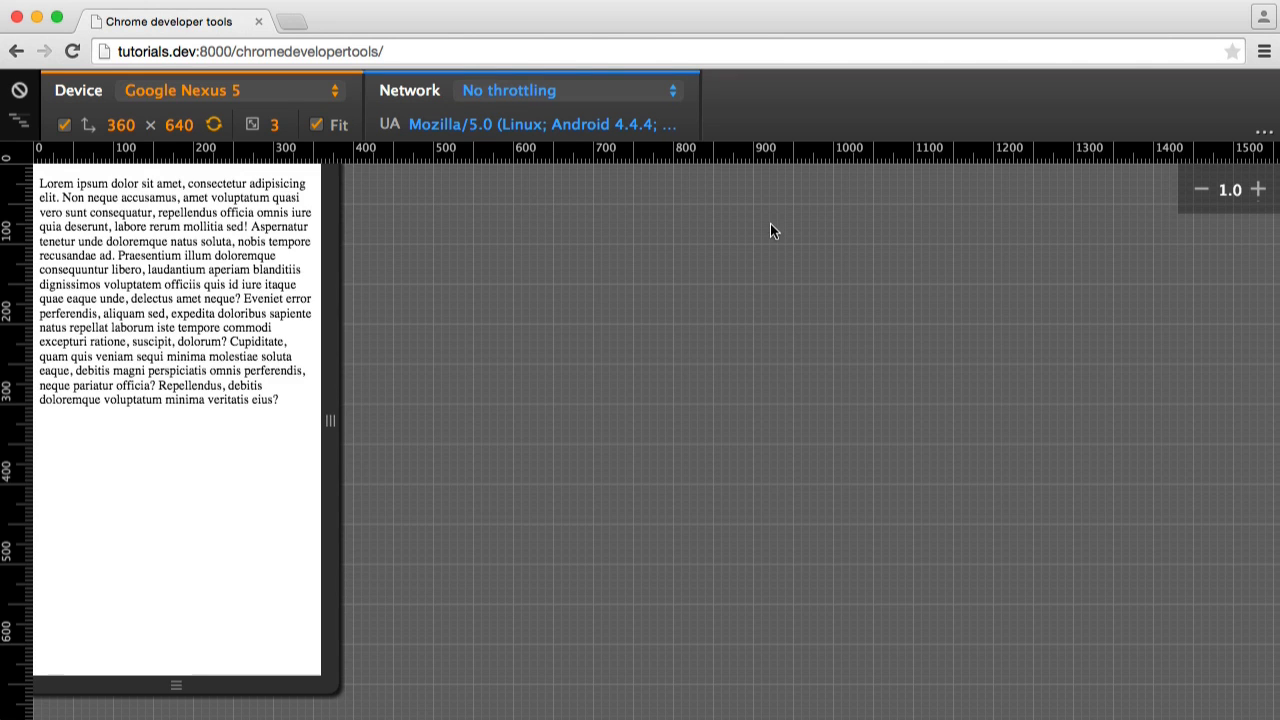
pyautogui.click(1259, 190)
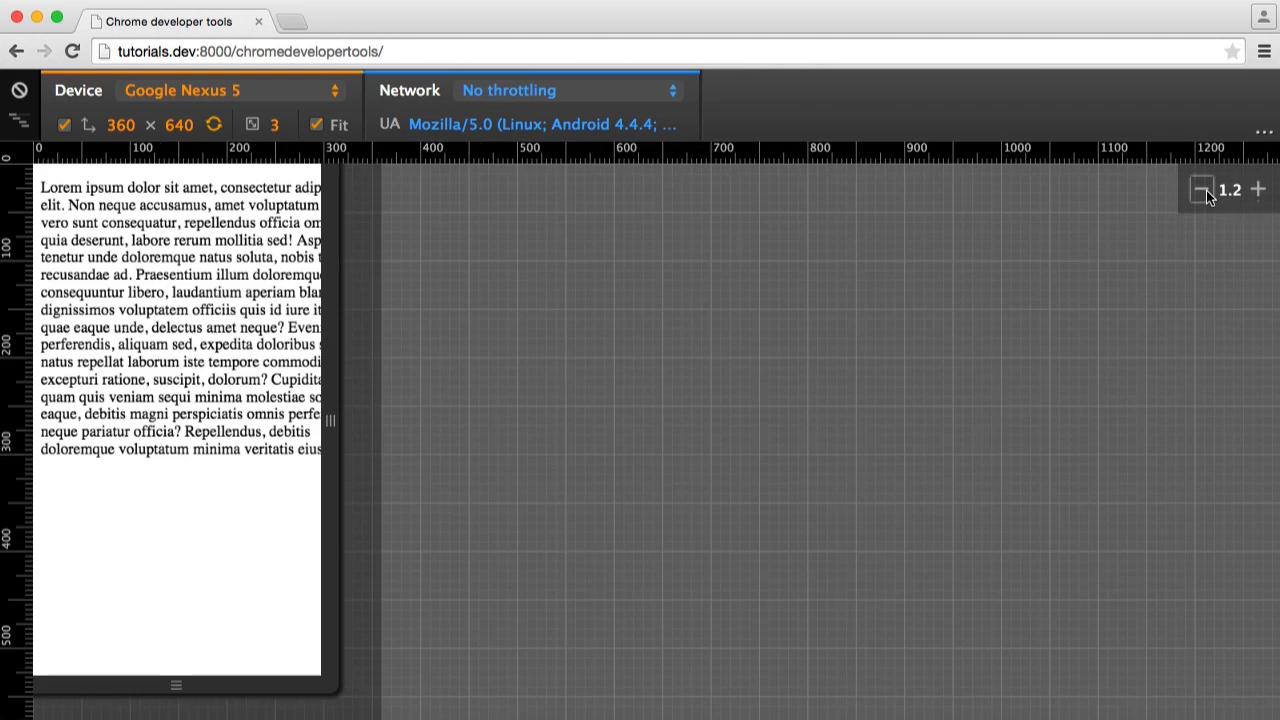
pyautogui.click(1201, 189)
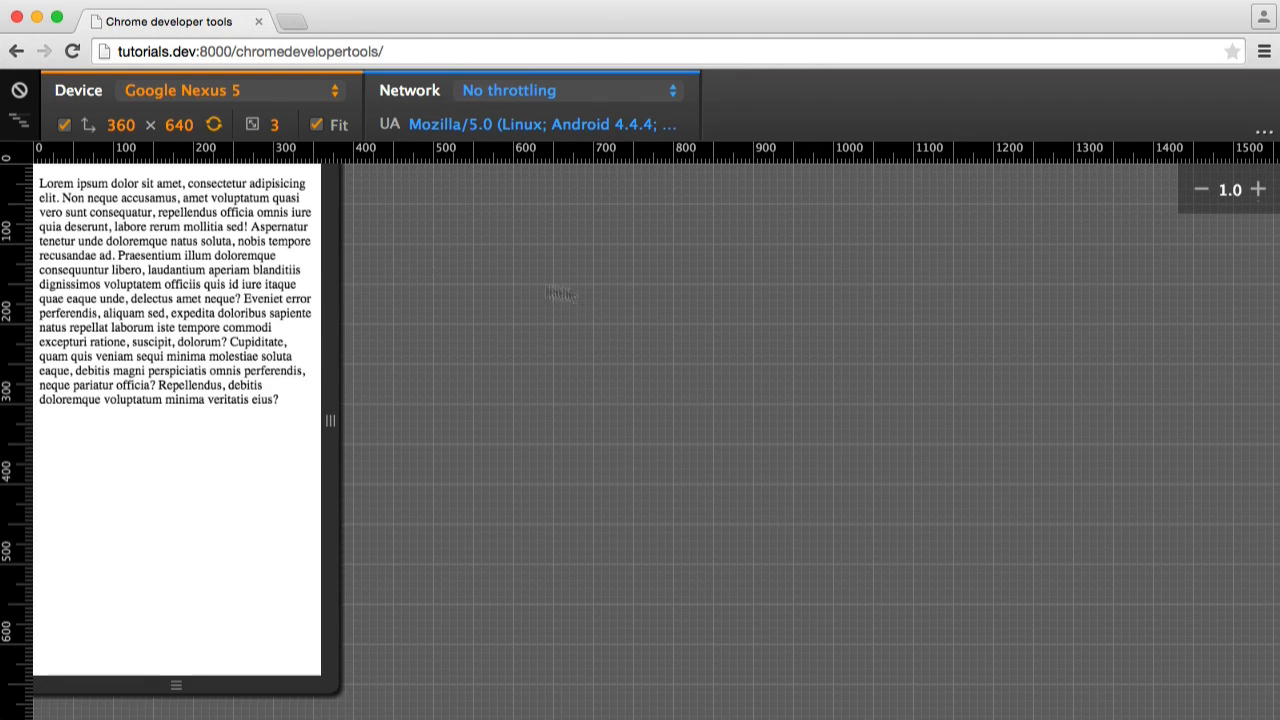
pyautogui.moveTo(350, 205)
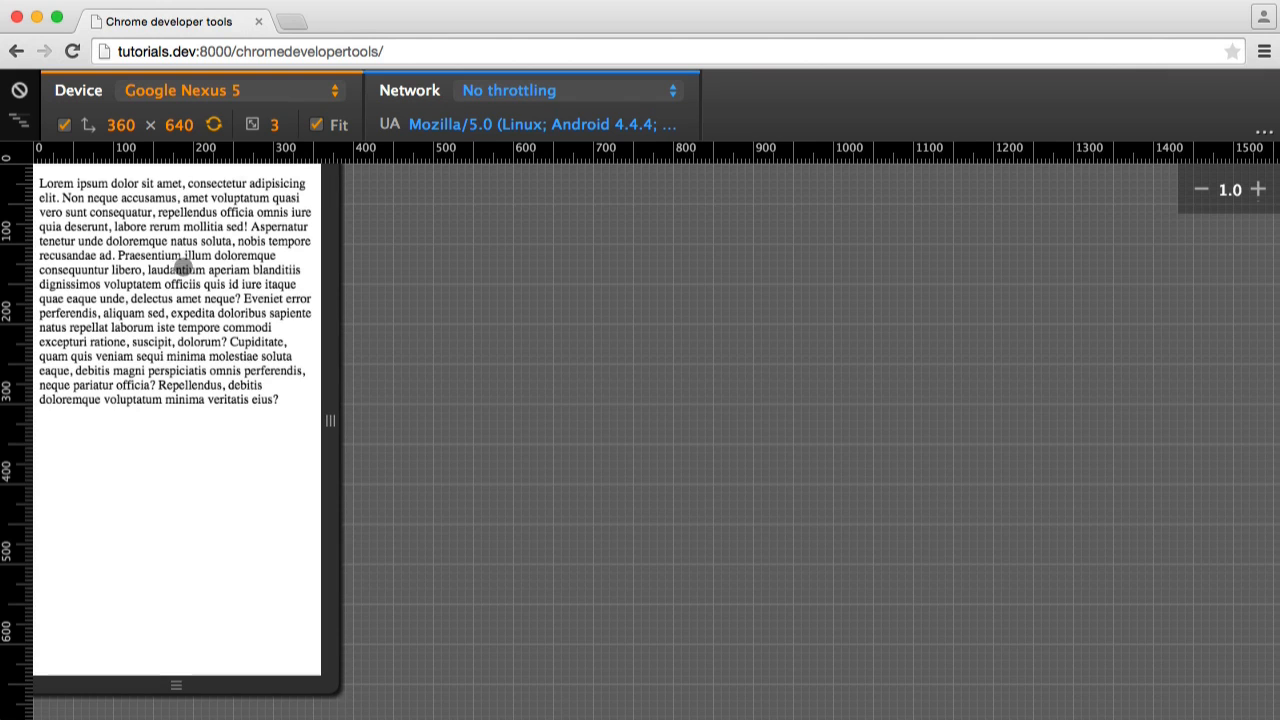
pyautogui.moveTo(175, 92)
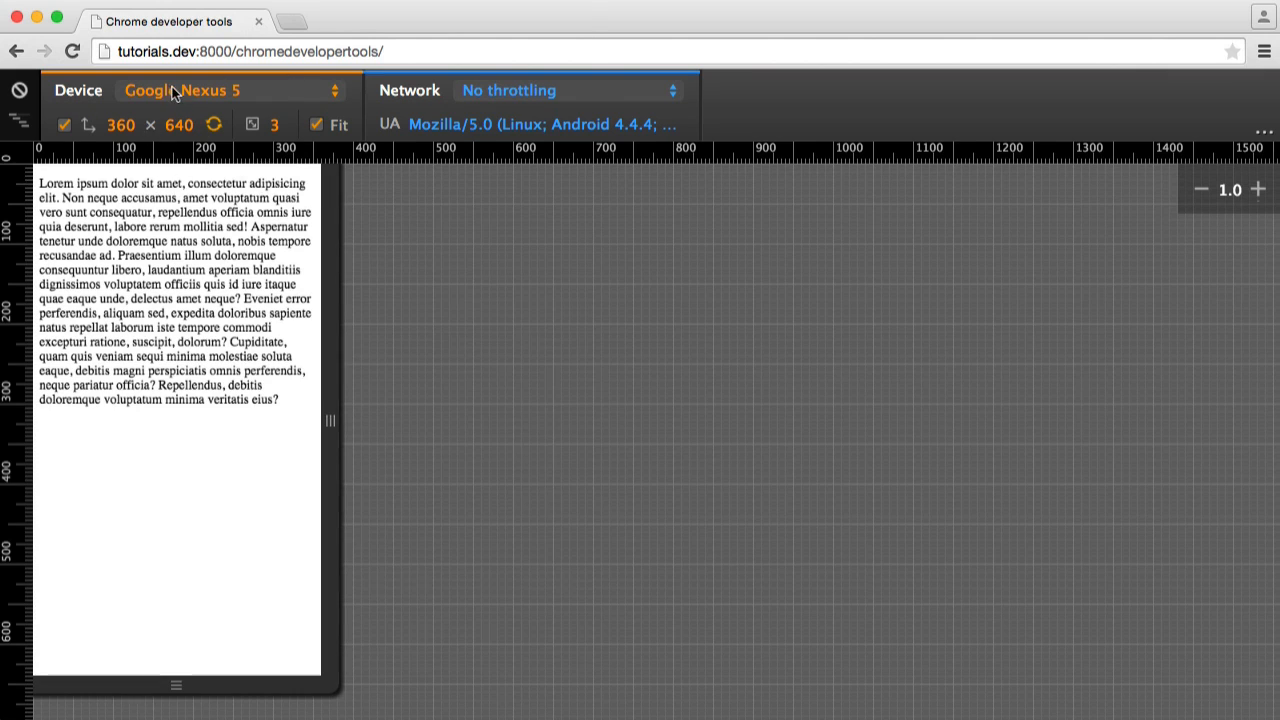
# Step: Select Amazon Kindle Fire HDX 7" (1920 × 1200) from the Device list
pyautogui.click(230, 90)
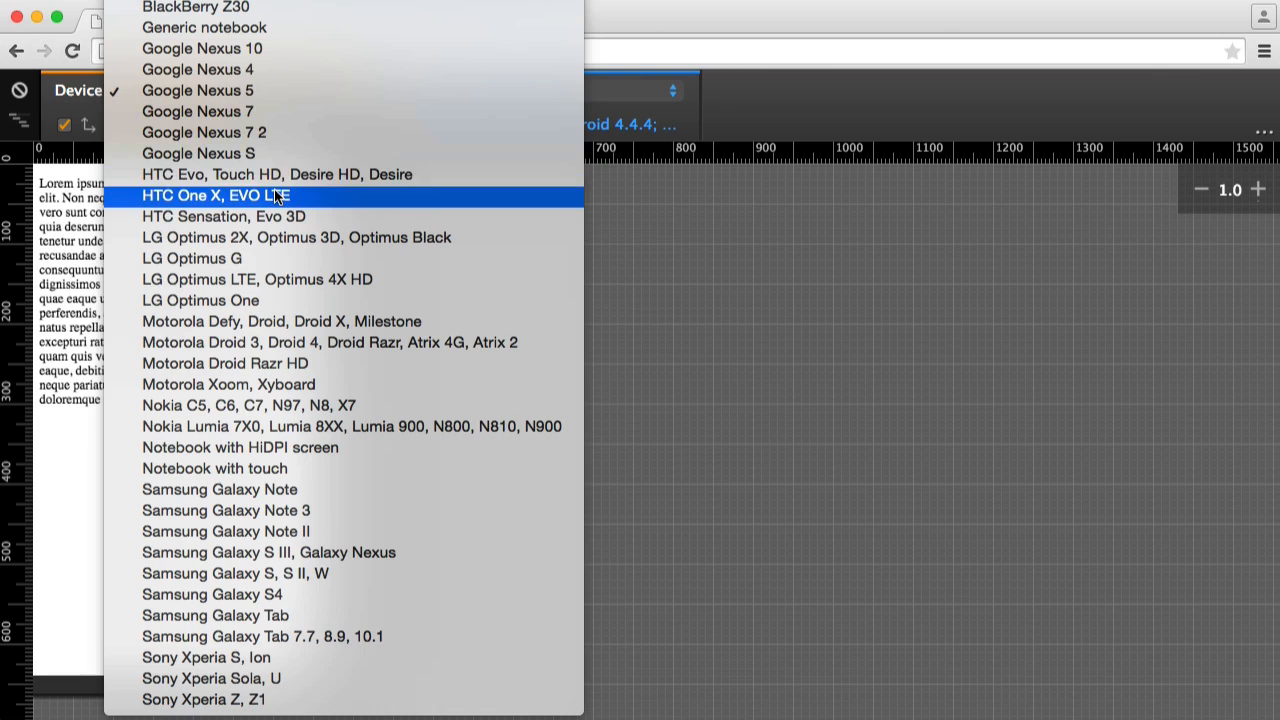
pyautogui.click(197, 90)
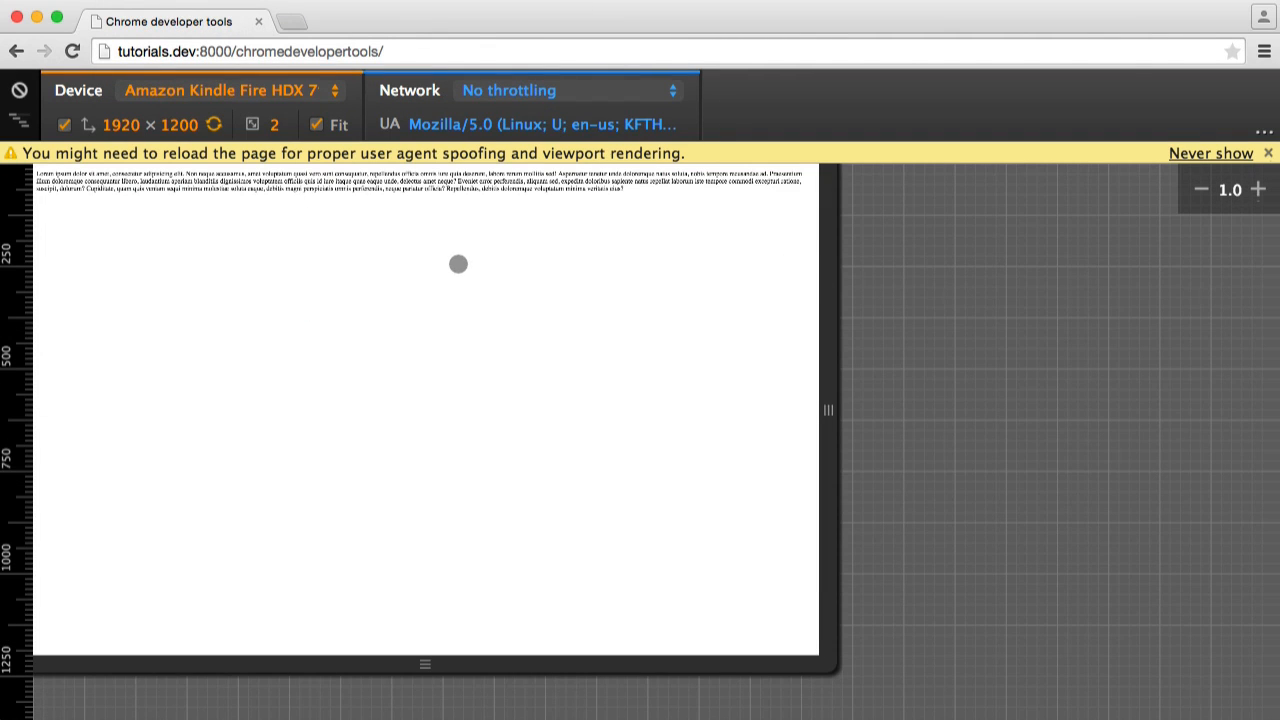
pyautogui.moveTo(605, 228)
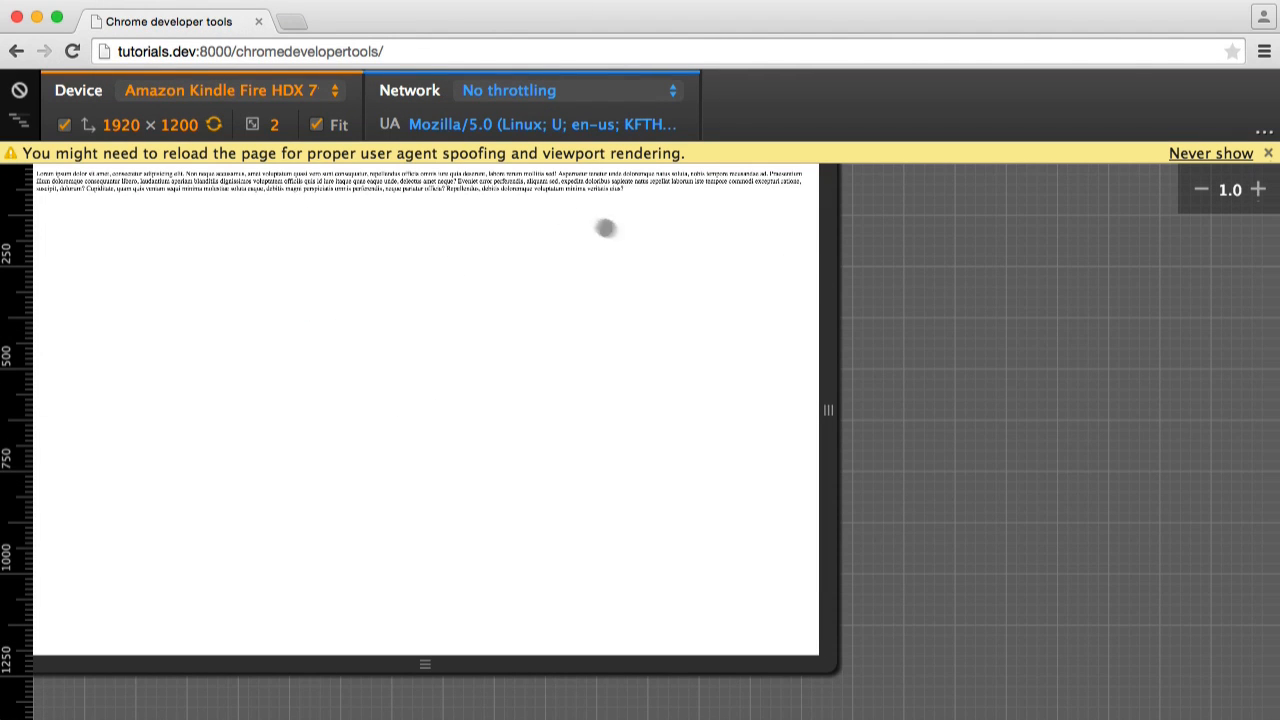
pyautogui.moveTo(421, 218)
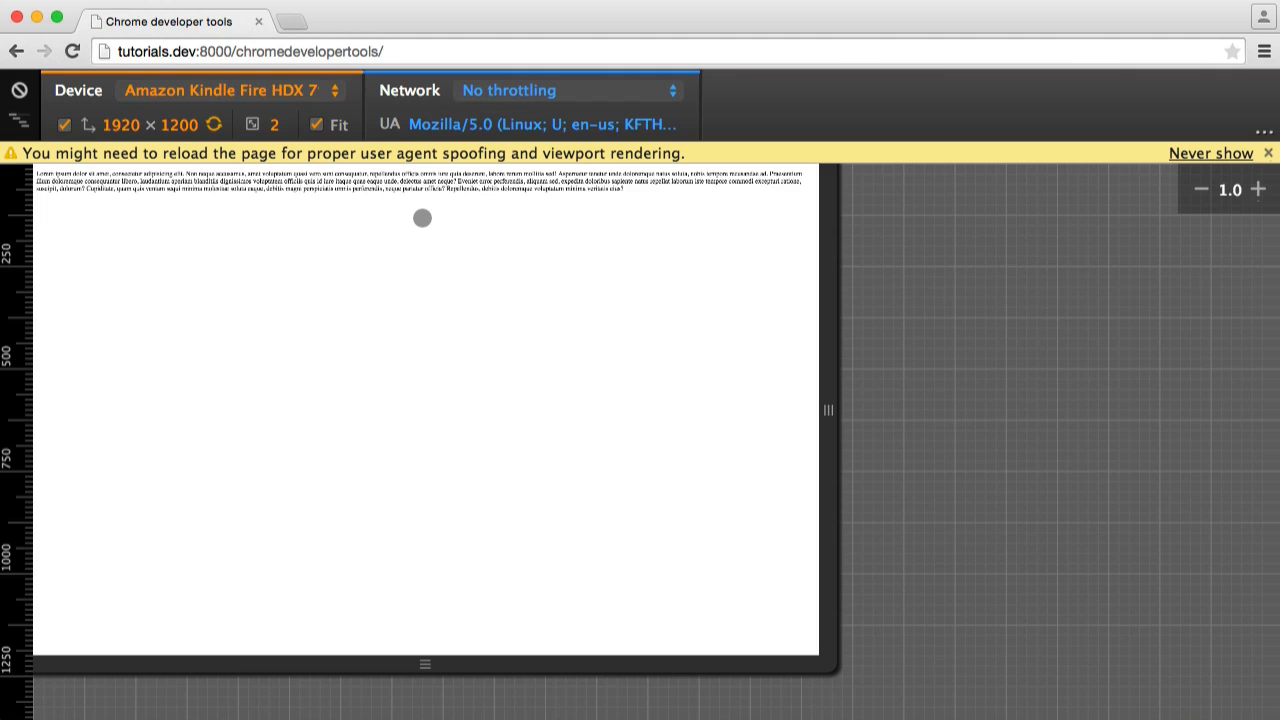